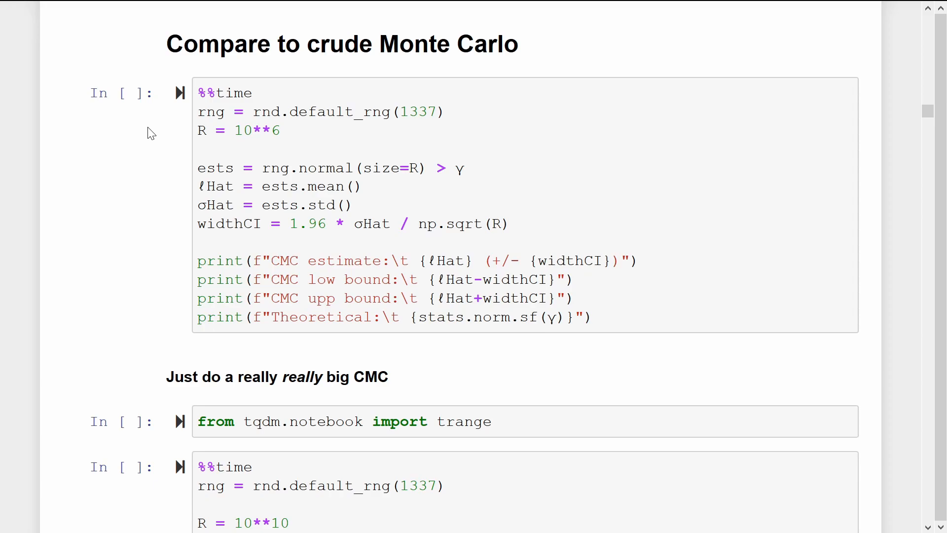
# Run the crude Monte Carlo cell with R = 10**6, yielding estimate 0.0 versus theoretical 2.87e-07
pyautogui.click(179, 93)
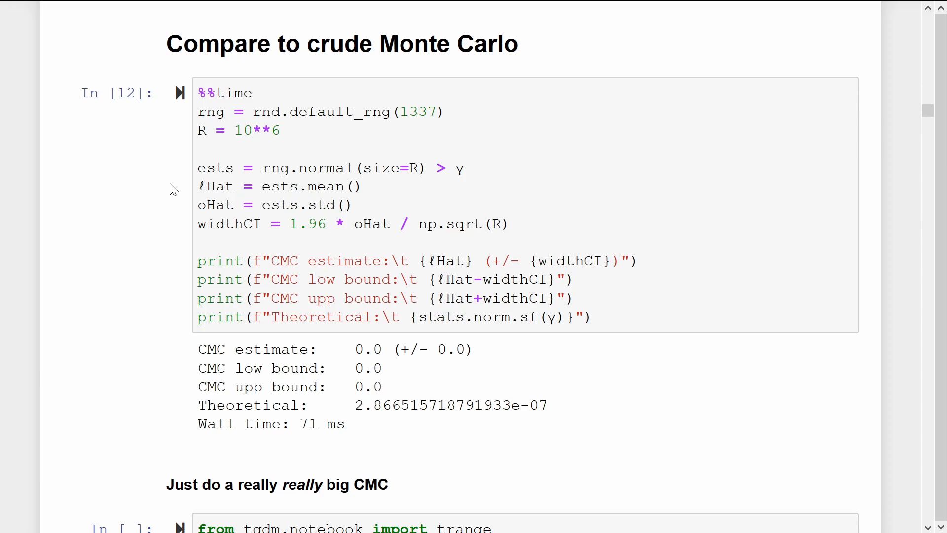
# Scroll down past the tqdm import to the 'really big CMC' section with the R = 10**10 chunked loop
pyautogui.scroll(-3)
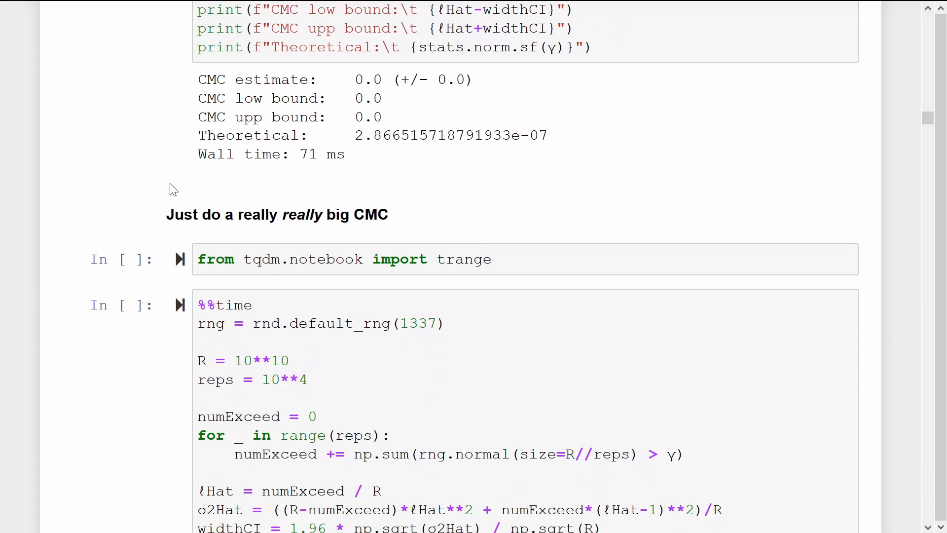
pyautogui.scroll(-3)
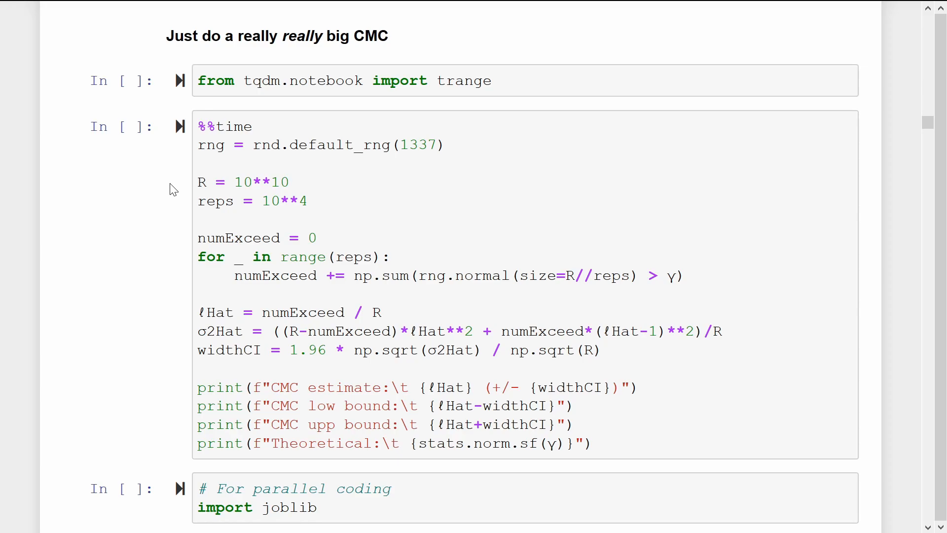
pyautogui.moveTo(179, 102)
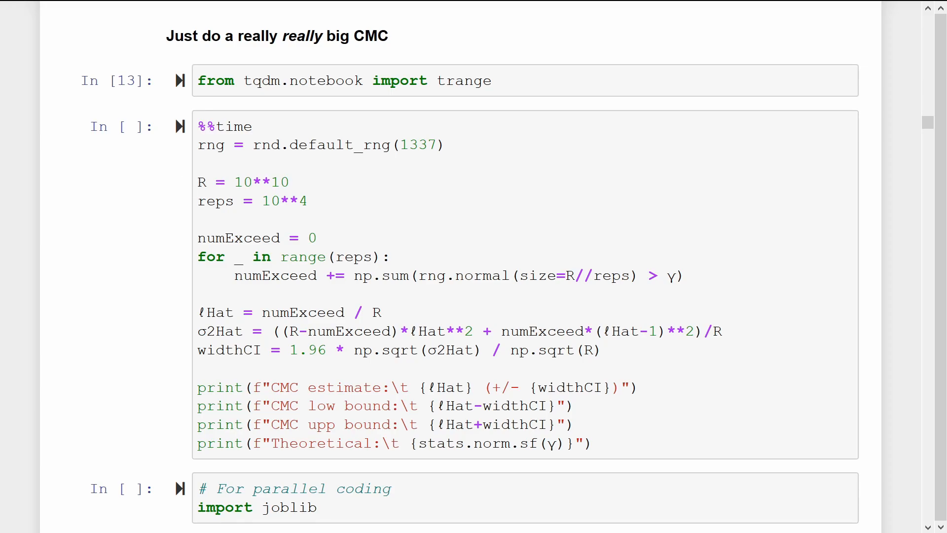
# Change the 10**10-sample loop to use trange and run it through all 10000 batches
pyautogui.click(281, 257)
pyautogui.write('t')
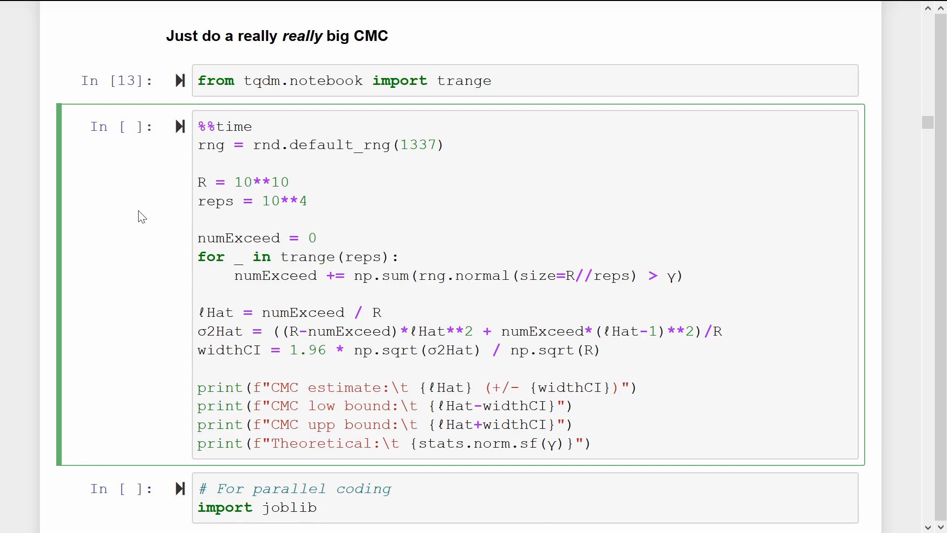
pyautogui.click(289, 256)
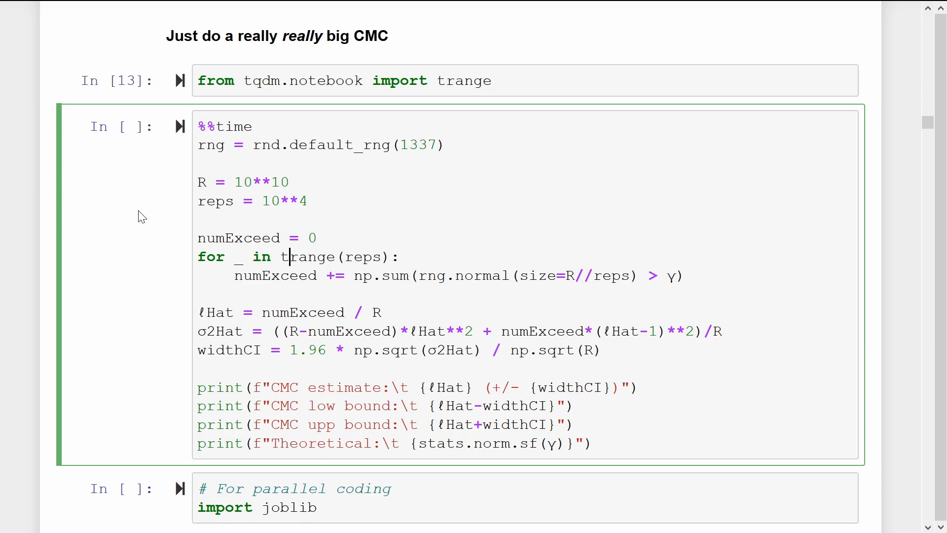
pyautogui.moveTo(158, 155)
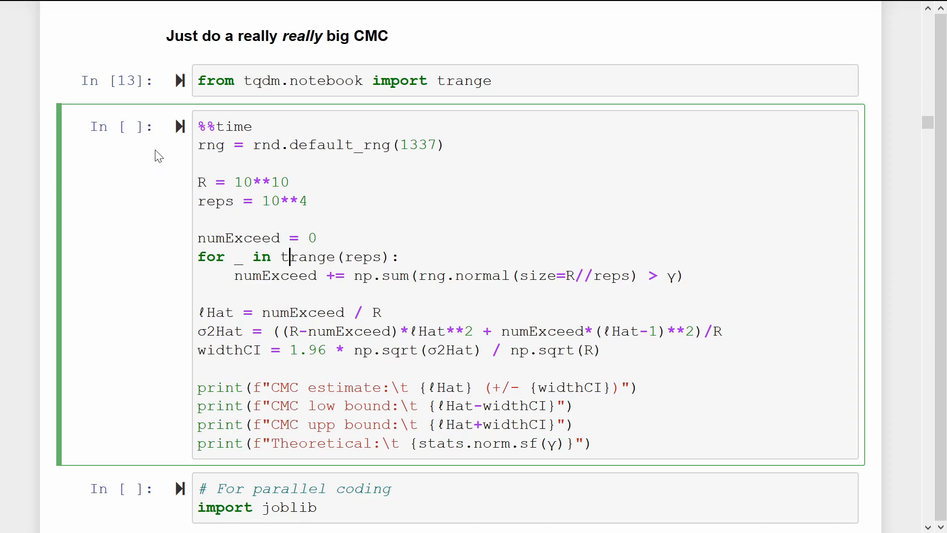
pyautogui.press('shift+enter')
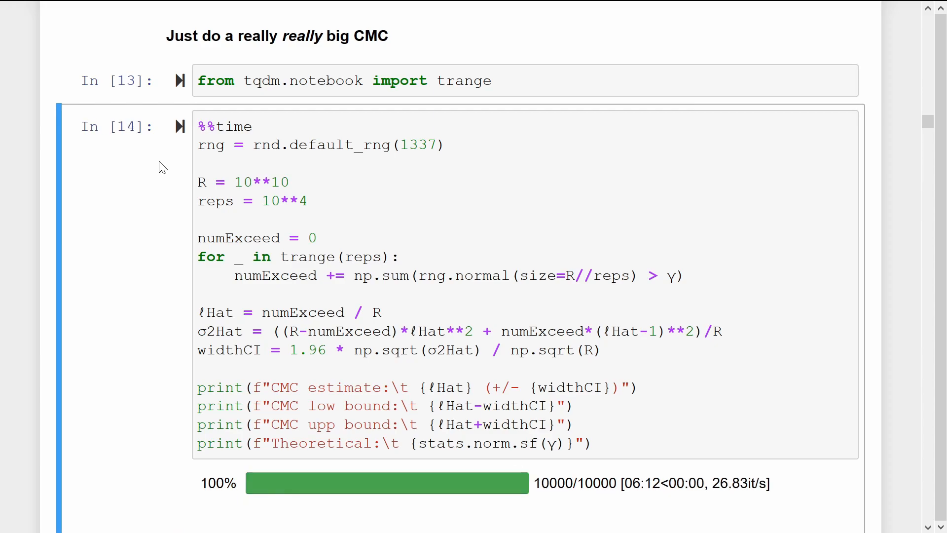
# Scroll below the progress bar to the printed estimate 2.902e-07, bounds and 6min 12s wall time
pyautogui.scroll(-3)
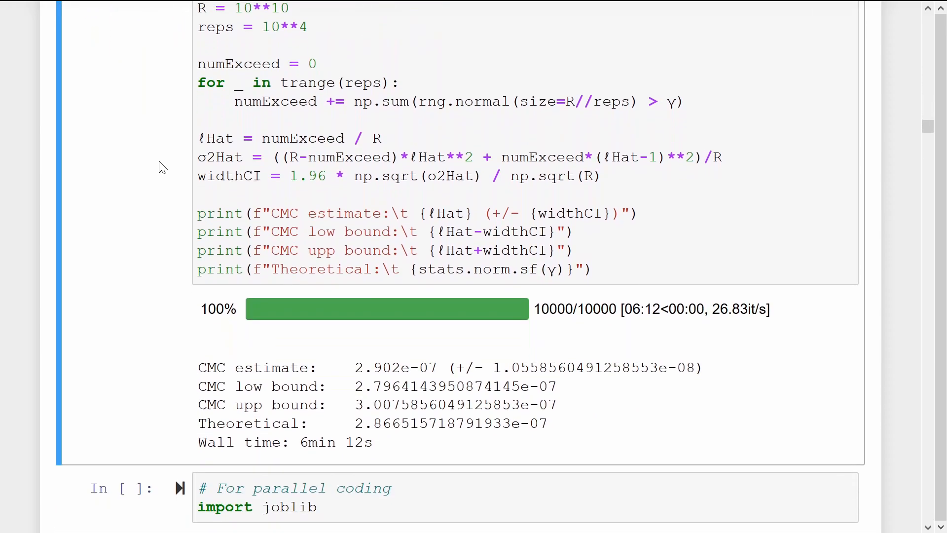
pyautogui.scroll(-3)
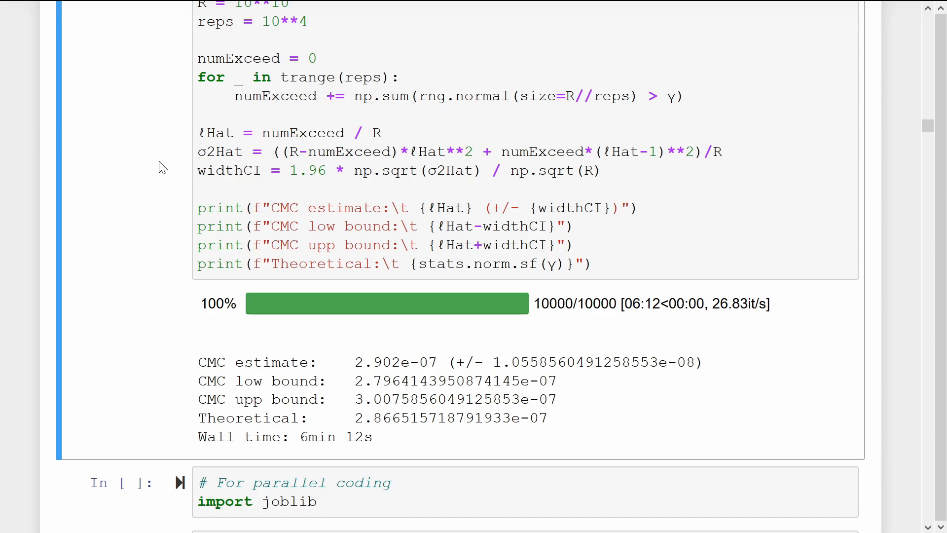
# Scroll down through the joblib import to the parallel 8-process CMC cell for R = 10**10
pyautogui.scroll(-3)
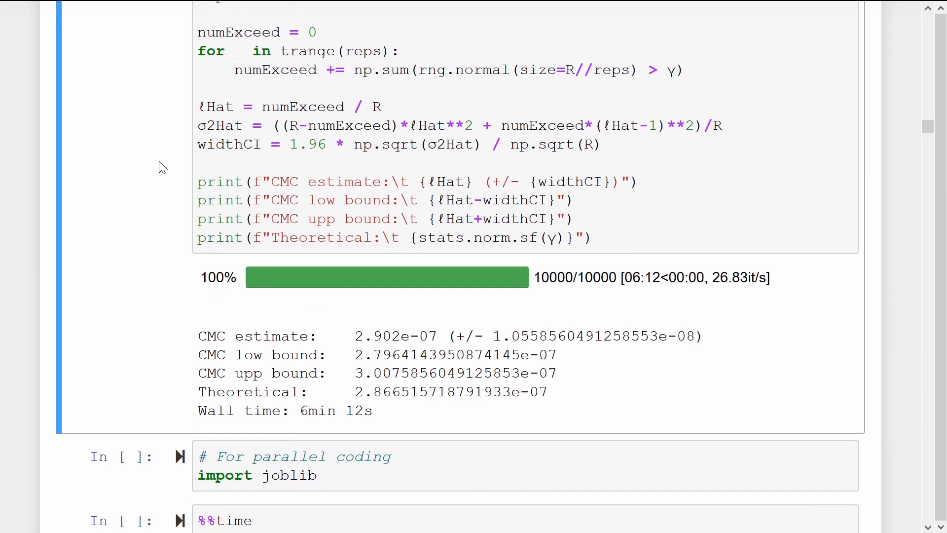
pyautogui.scroll(-3)
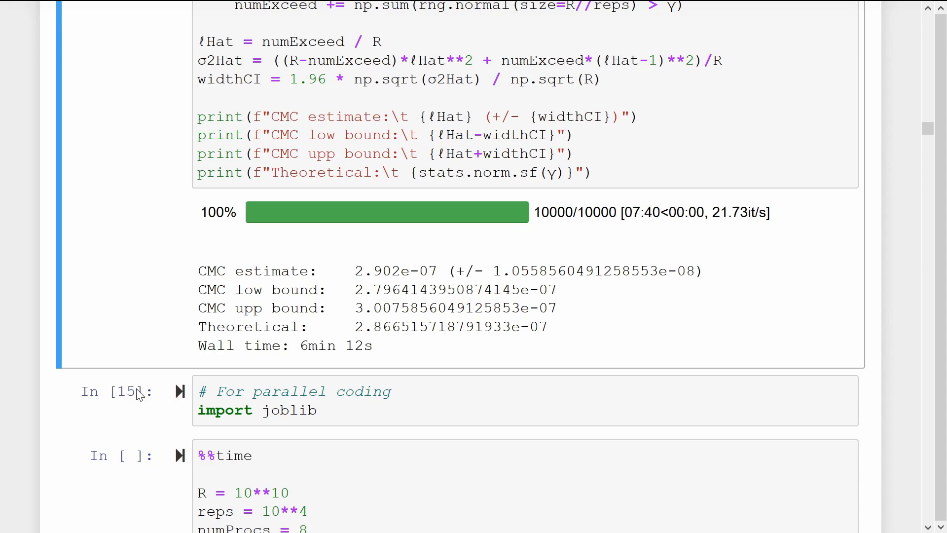
pyautogui.scroll(-3)
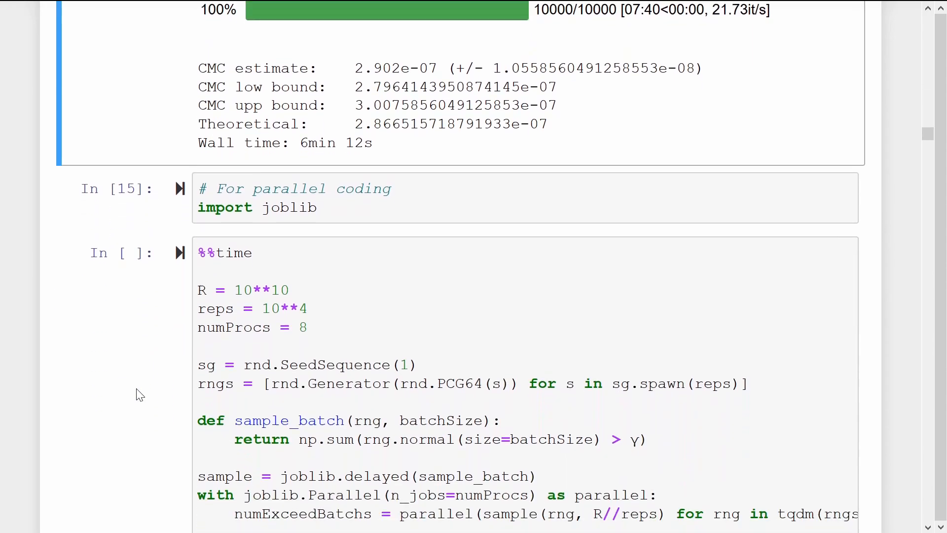
pyautogui.scroll(-3)
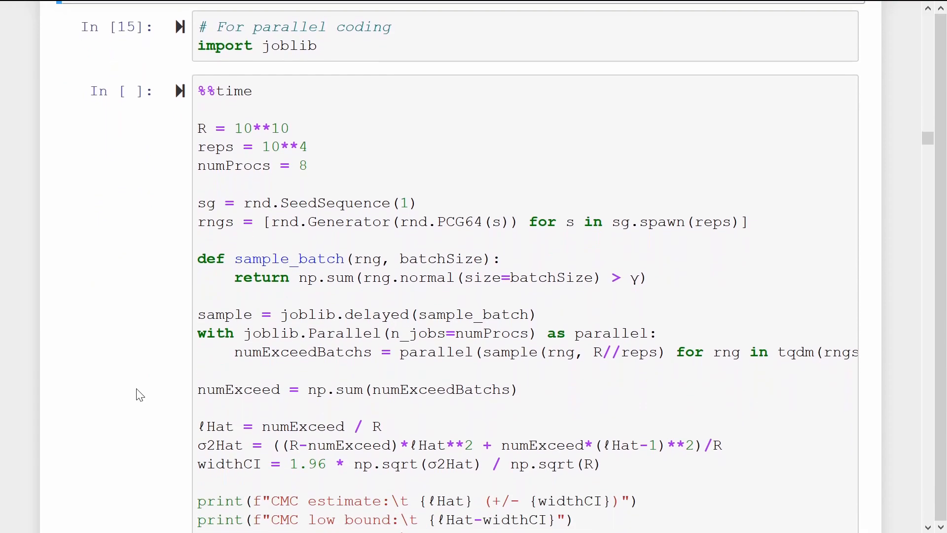
pyautogui.scroll(-3)
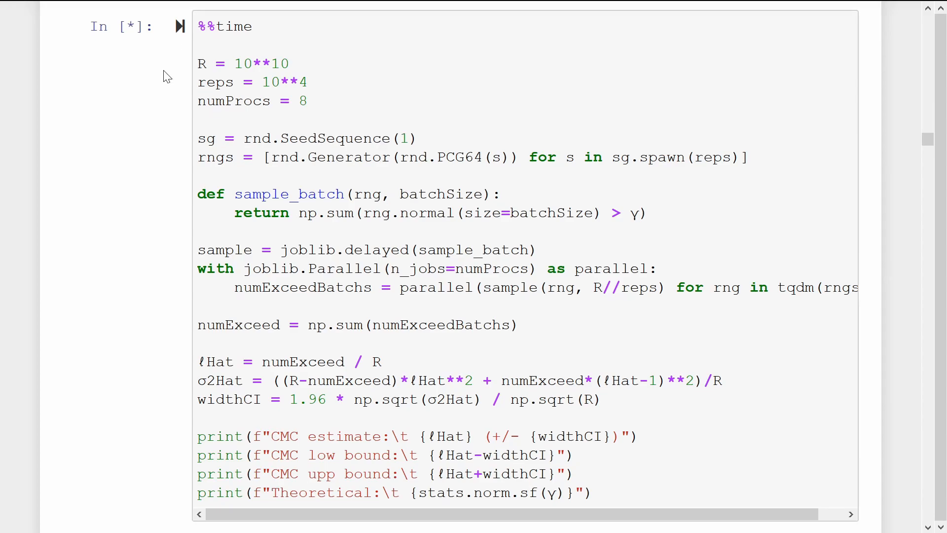
# Scroll down to the parallel run's output: estimate 2.856e-07, wall time 1min 27s
pyautogui.scroll(-3)
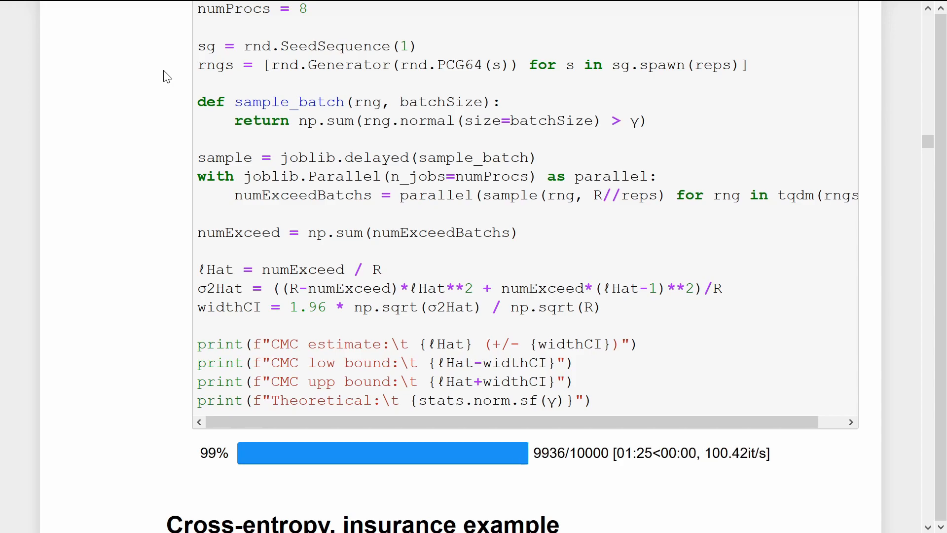
pyautogui.scroll(-3)
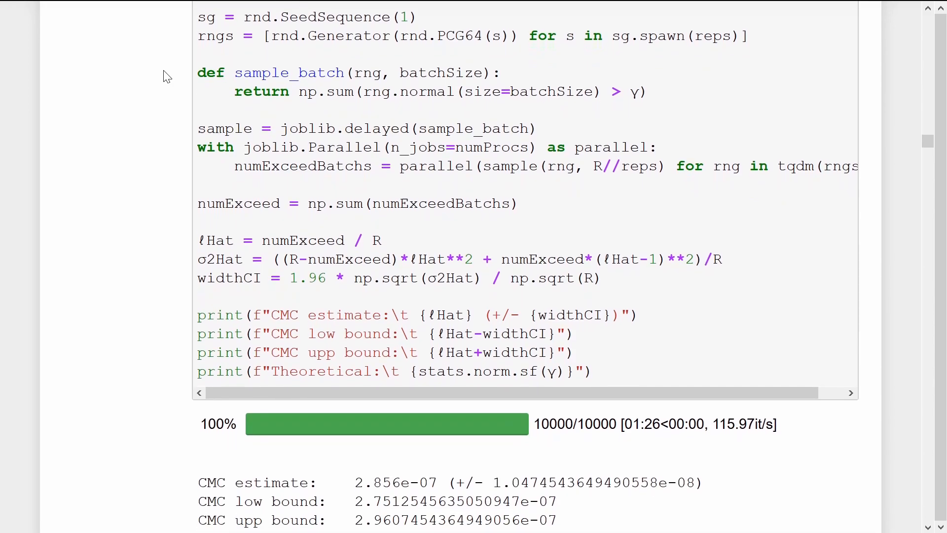
pyautogui.scroll(-3)
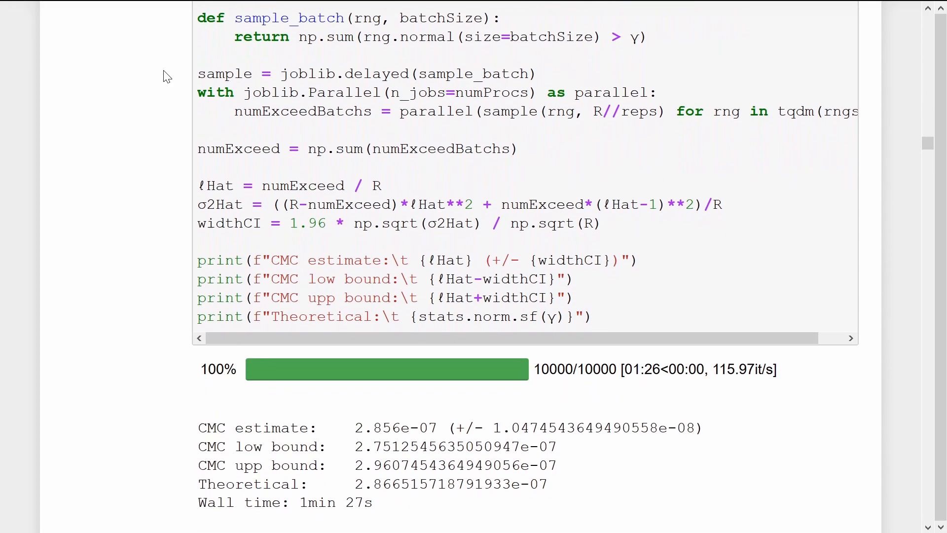